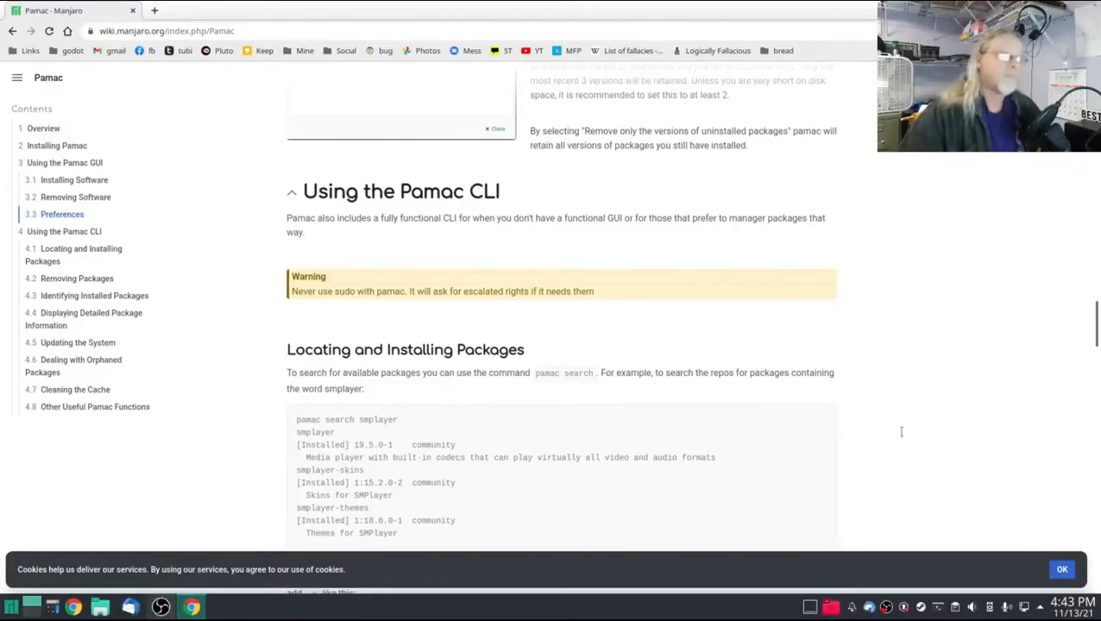
mouse_move(906, 428)
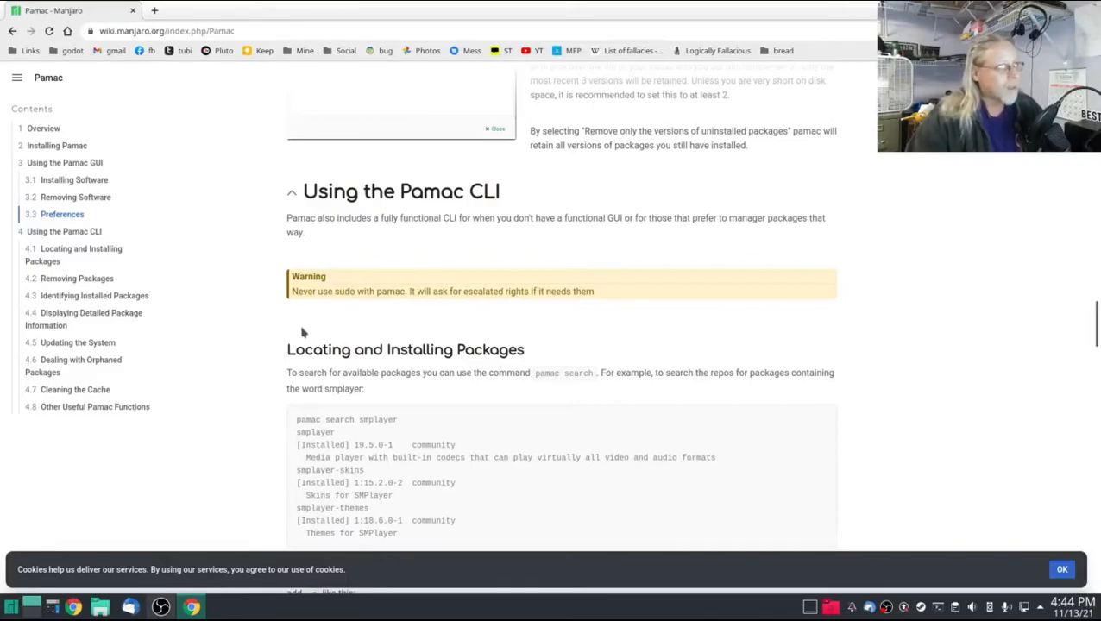
mouse_move(314, 267)
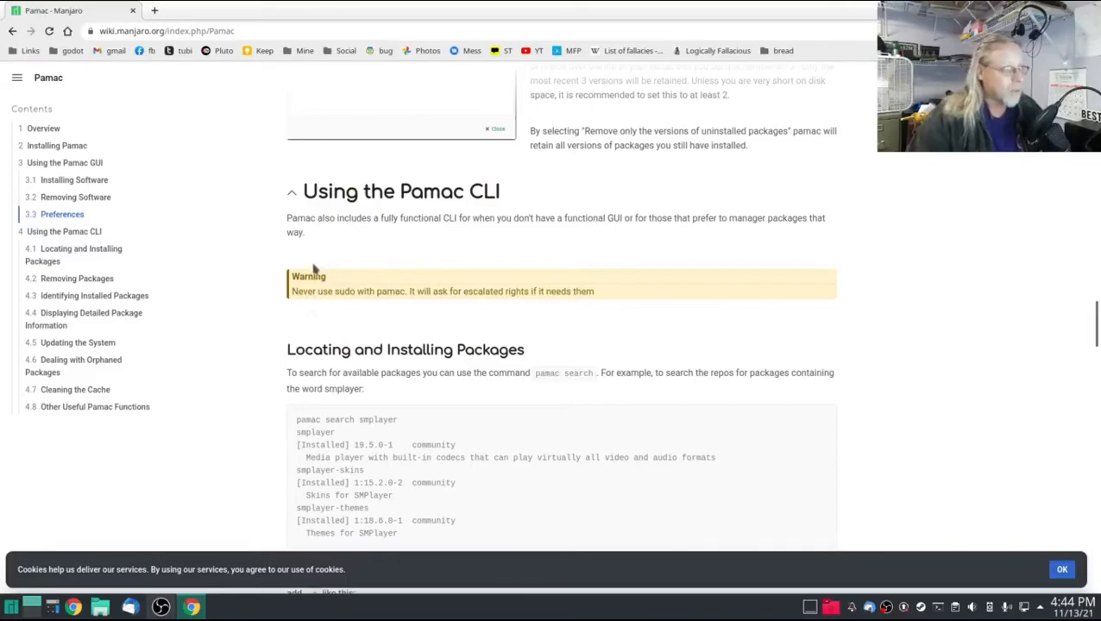
mouse_move(423, 267)
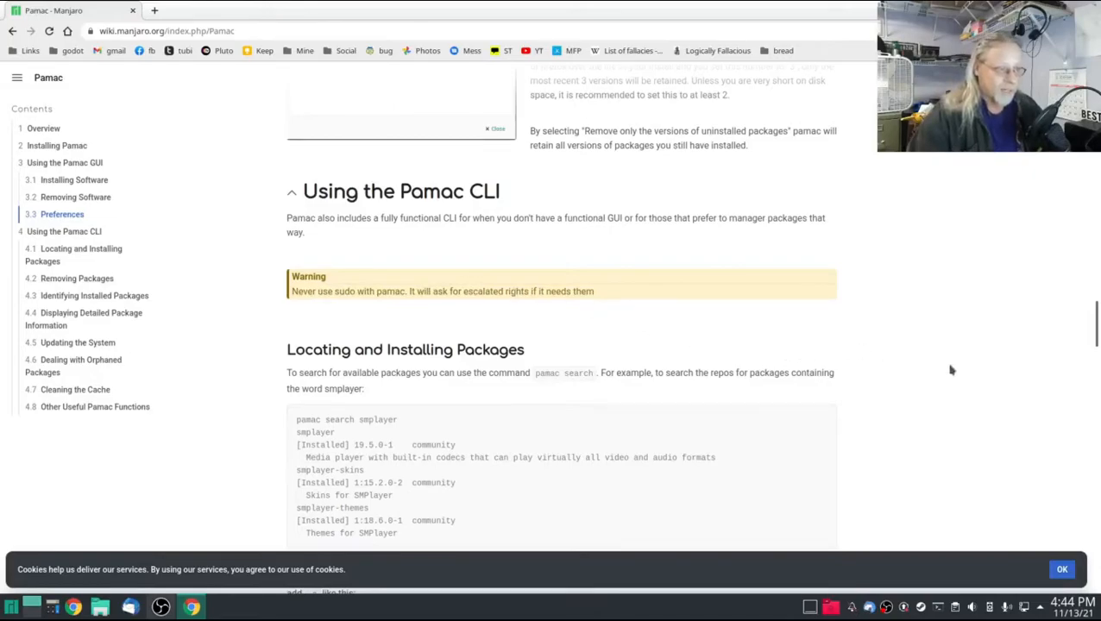
mouse_move(228, 469)
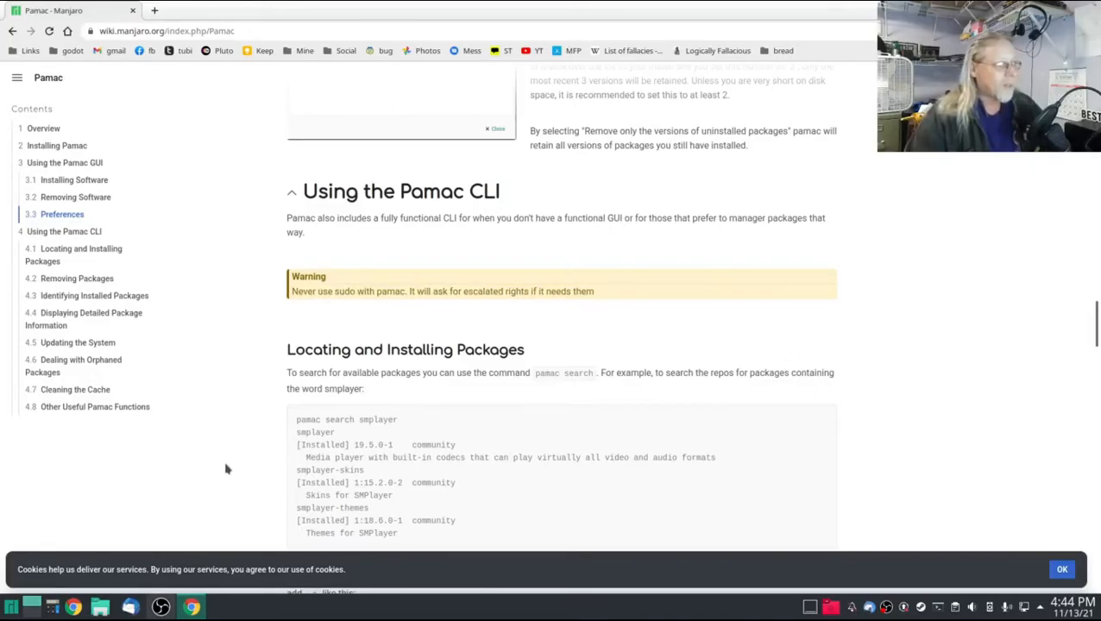
mouse_move(59, 562)
type("pamac info")
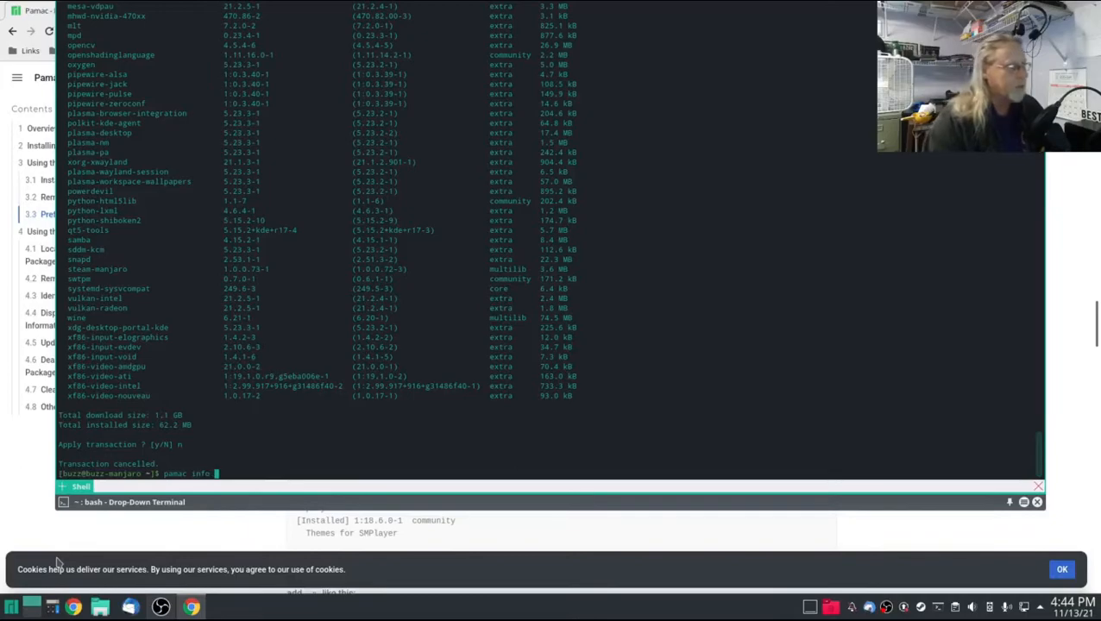
- Run 'pamac info steam-manjaro' to show its version, dependencies and install reason
type("steam-manjaro")
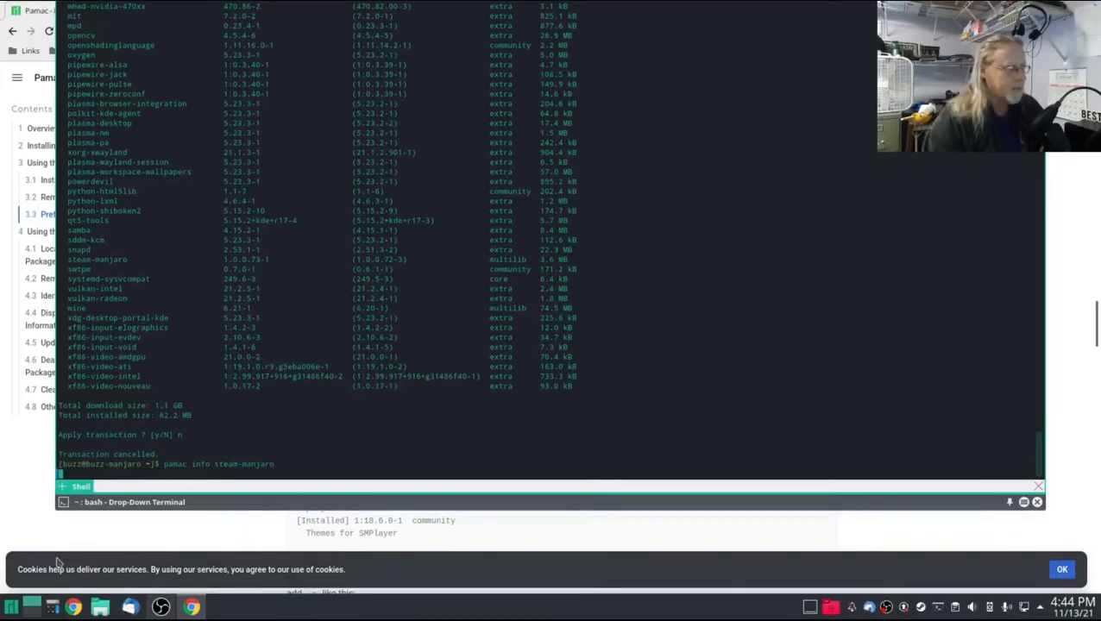
key("Return")
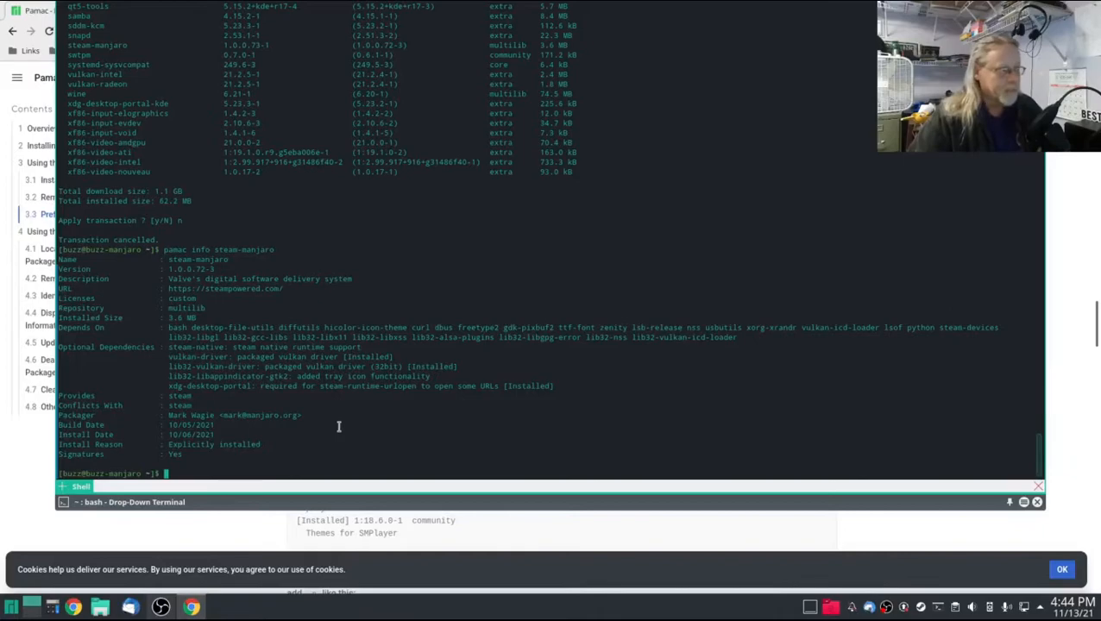
mouse_move(385, 448)
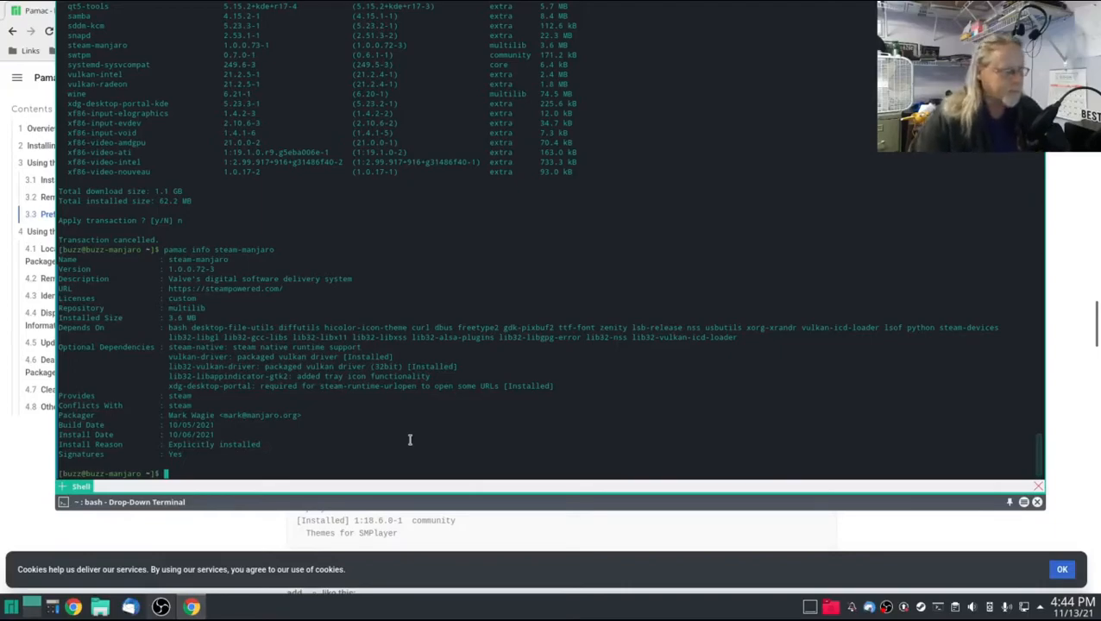
mouse_move(445, 466)
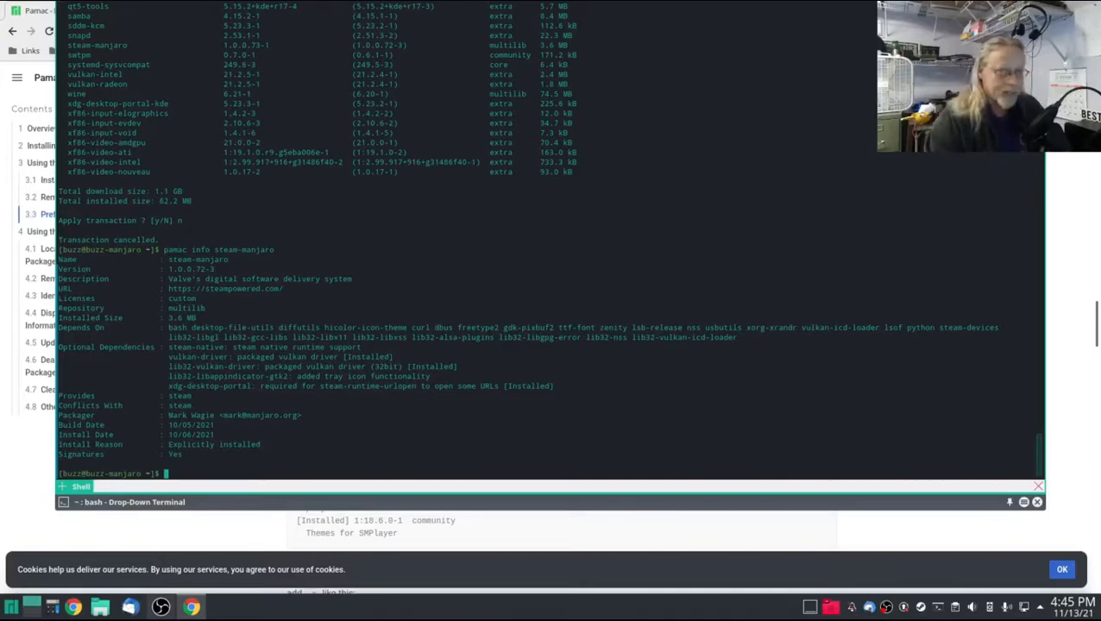
- Start 'pamac update' without sudo and authorize it in the PolicyKit password dialog
type("pac")
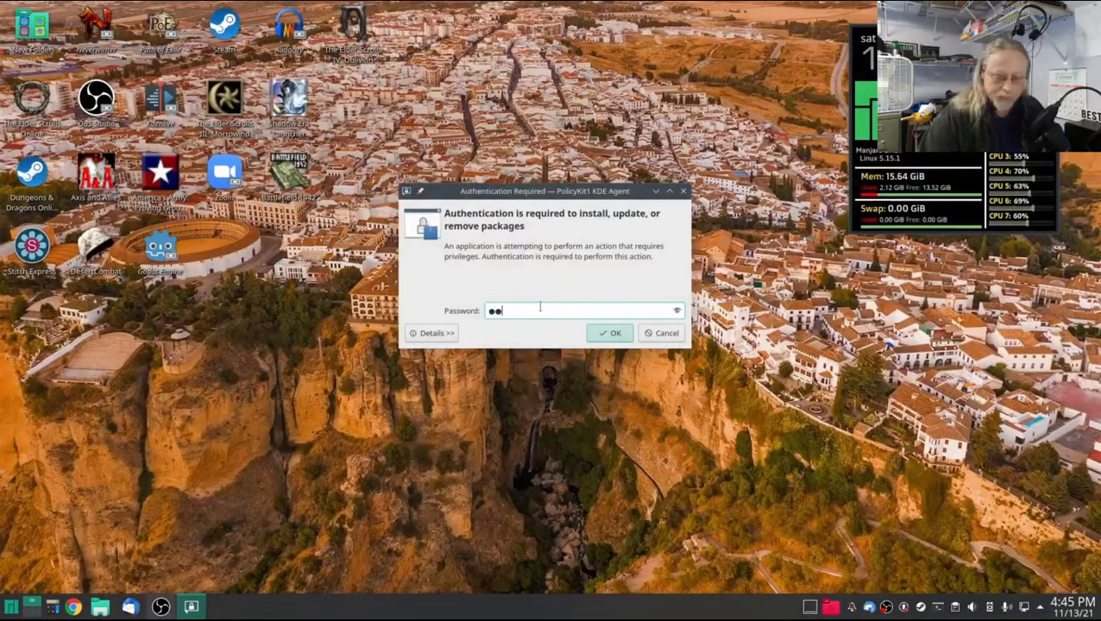
left_click(614, 333)
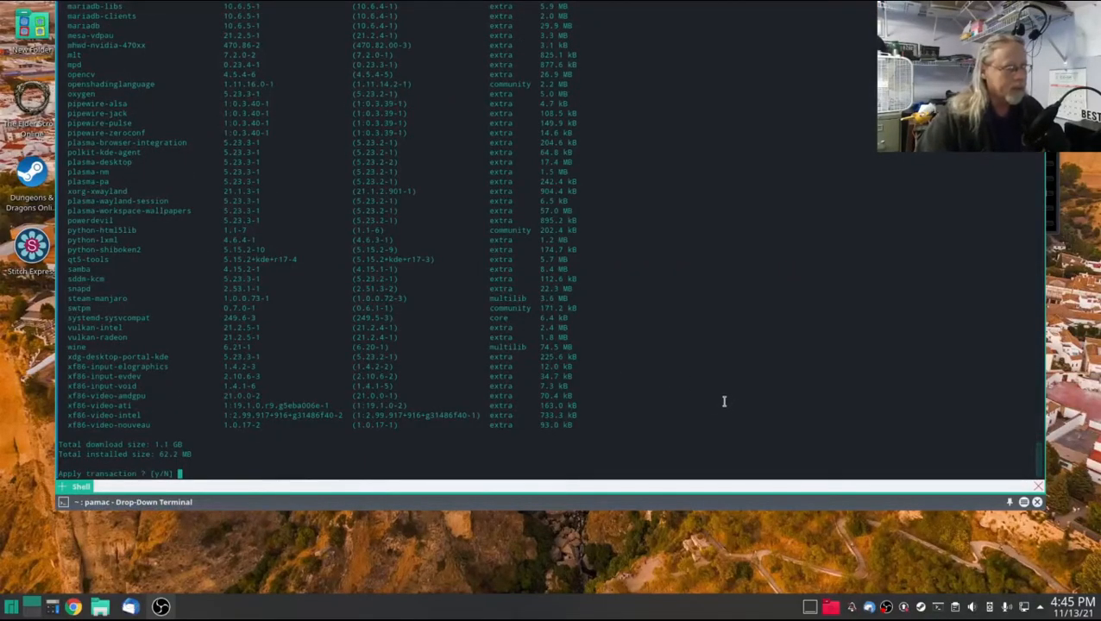
- Answer y at the 'Apply transaction ? [y/N]' prompt
type("y")
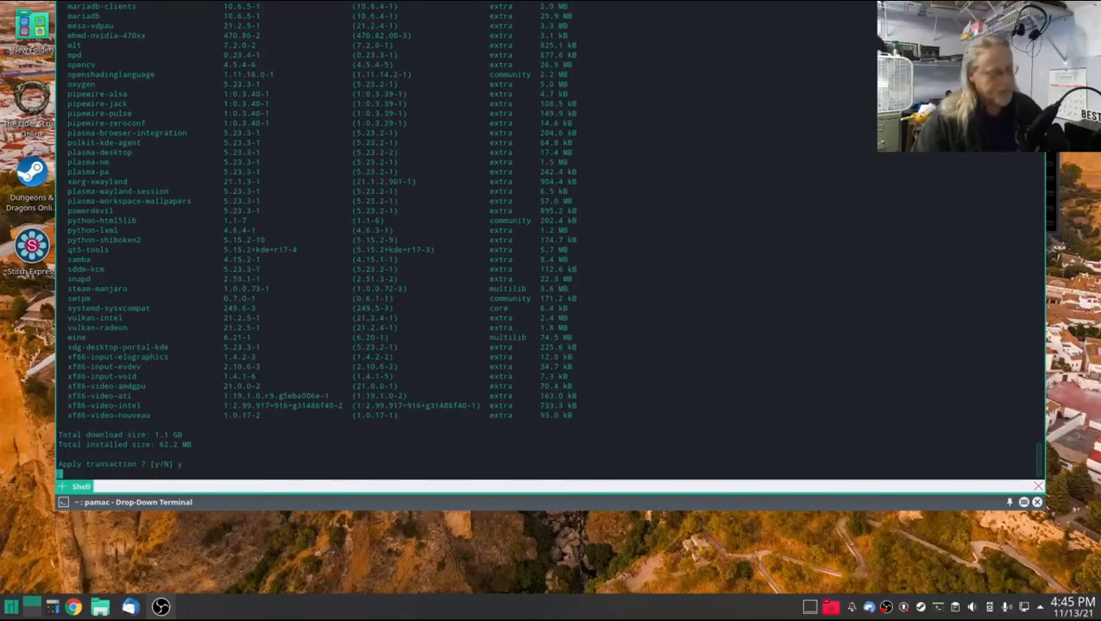